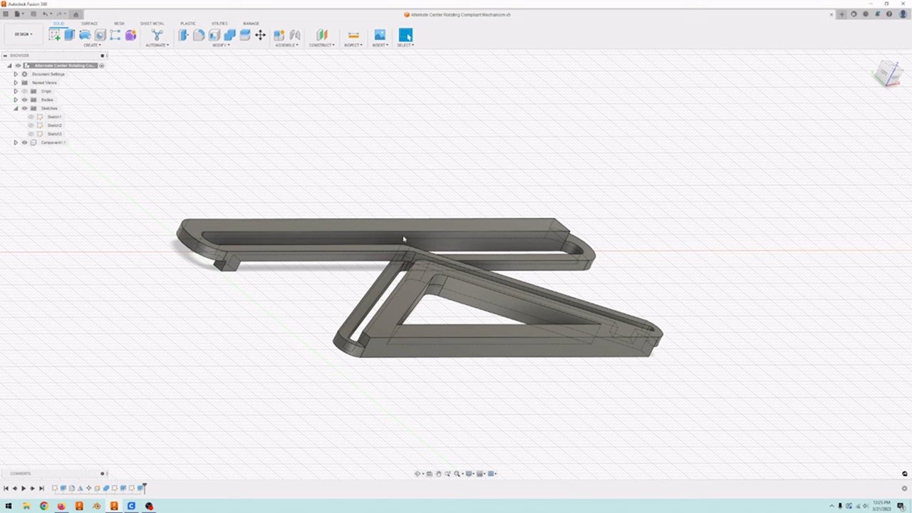
{"action": "mouse_move", "coordinate": [402, 264]}
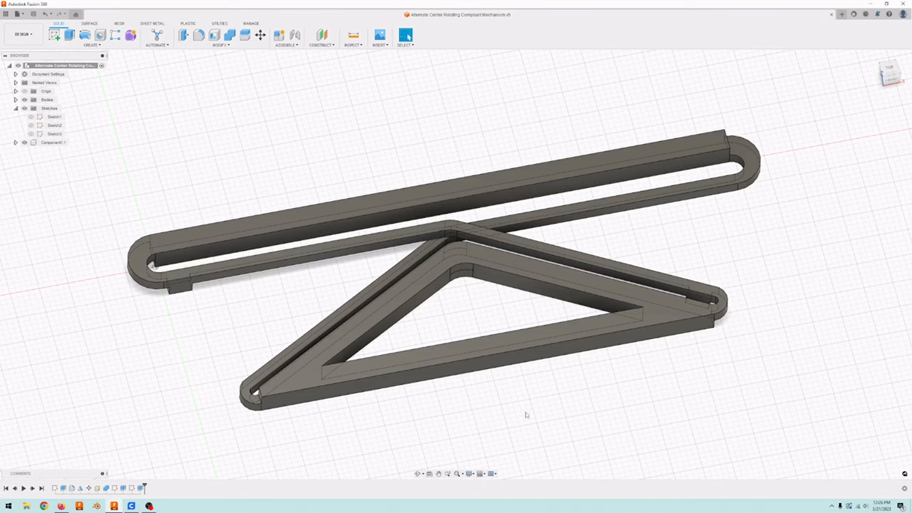
{"action": "mouse_move", "coordinate": [490, 396]}
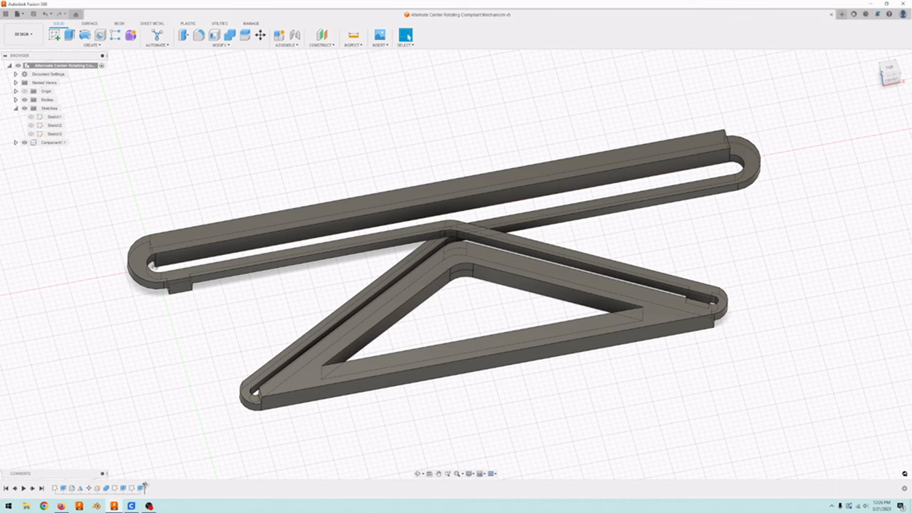
{"action": "mouse_move", "coordinate": [57, 487]}
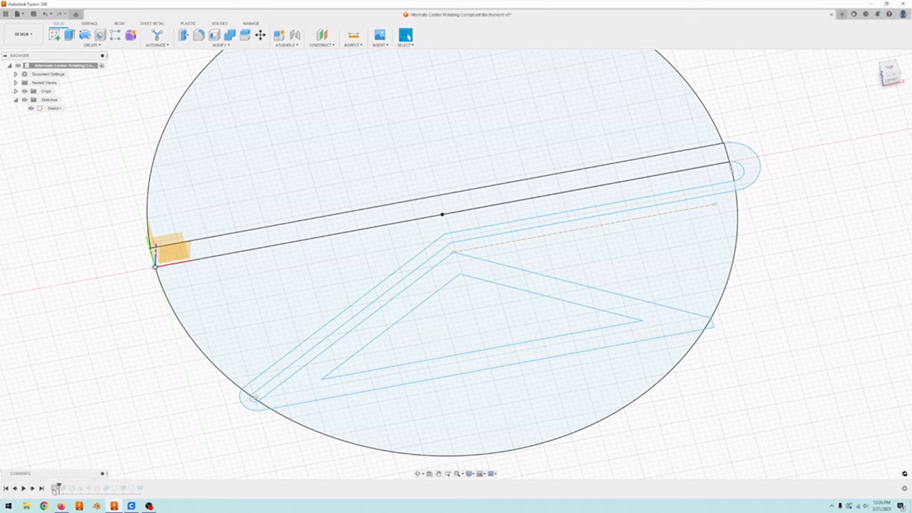
- Reopen the flexure sketch for editing from its browser context menu
{"action": "right_click", "coordinate": [54, 108]}
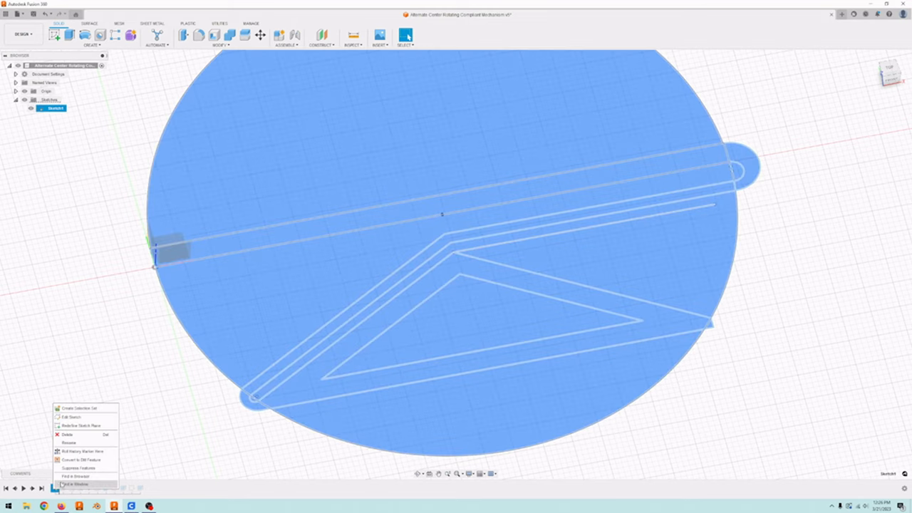
{"action": "left_click", "coordinate": [71, 416]}
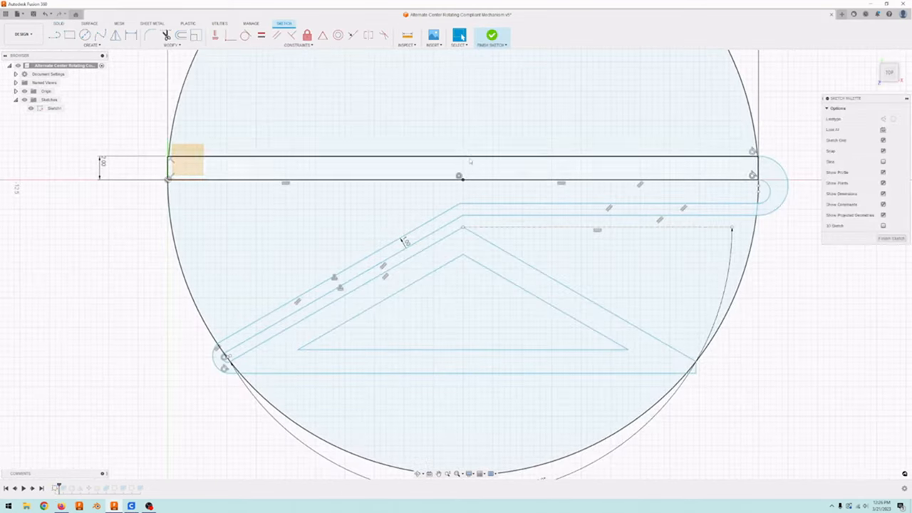
{"action": "left_click", "coordinate": [463, 151]}
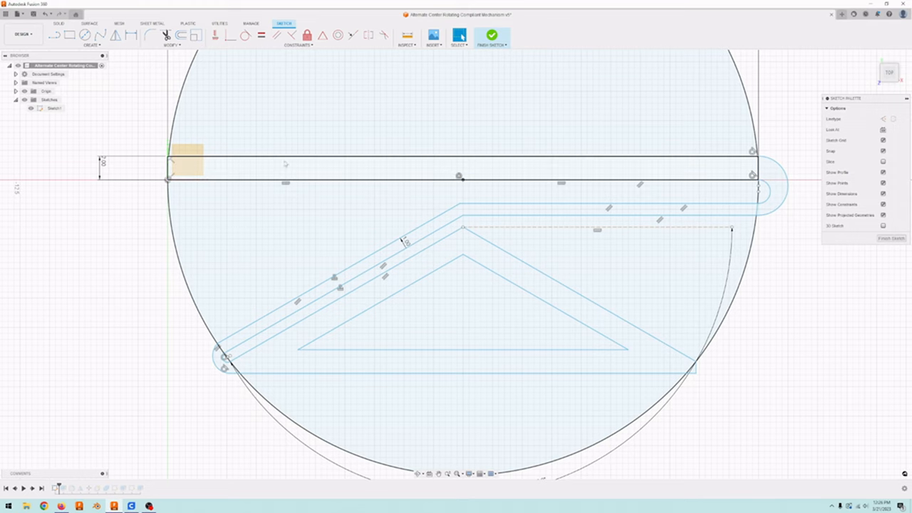
{"action": "mouse_move", "coordinate": [245, 174]}
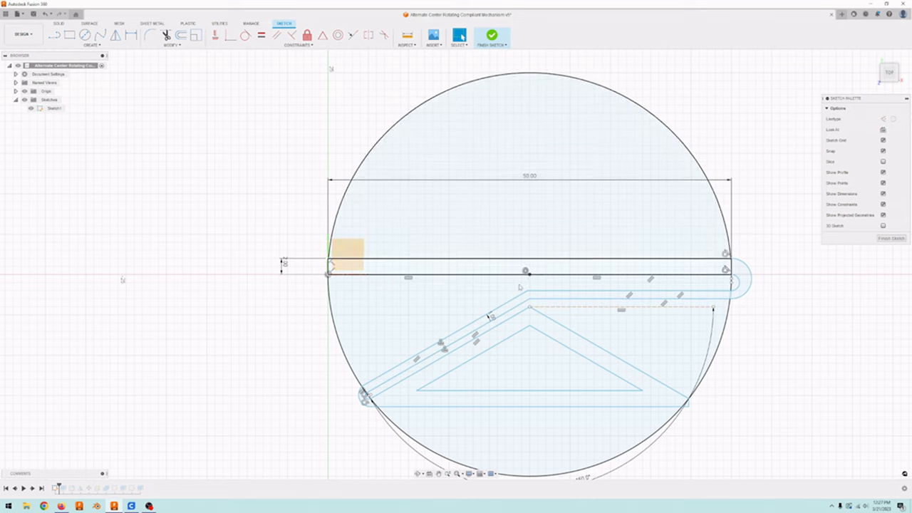
{"action": "left_click", "coordinate": [526, 274]}
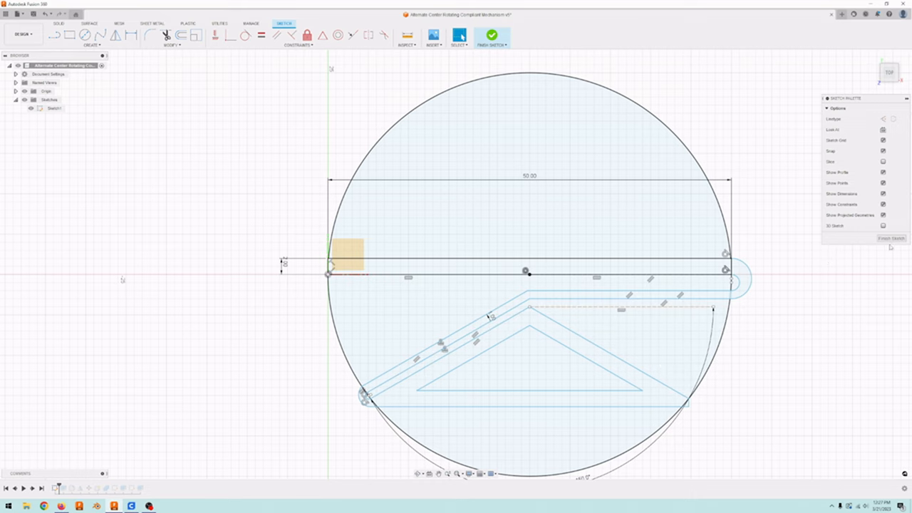
- Select the flexure profile inside the circle as the extrusion profile
{"action": "left_click", "coordinate": [491, 35]}
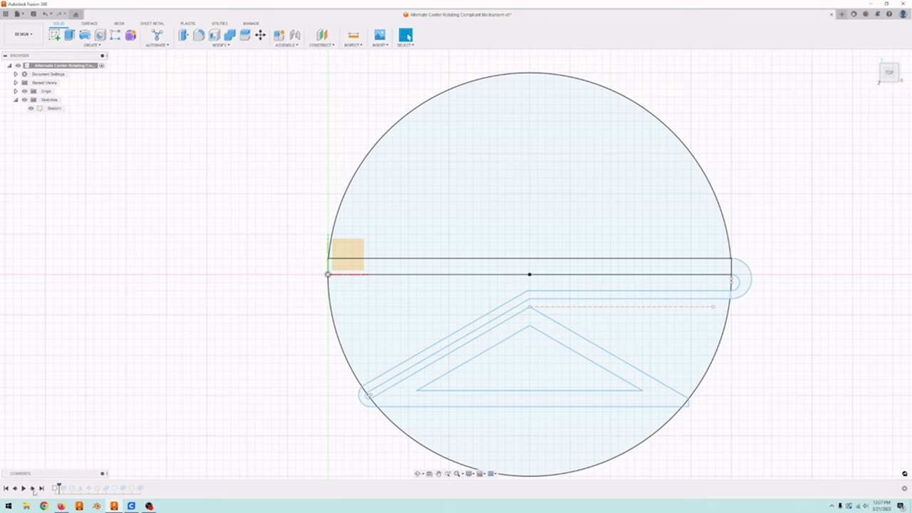
{"action": "mouse_move", "coordinate": [32, 487]}
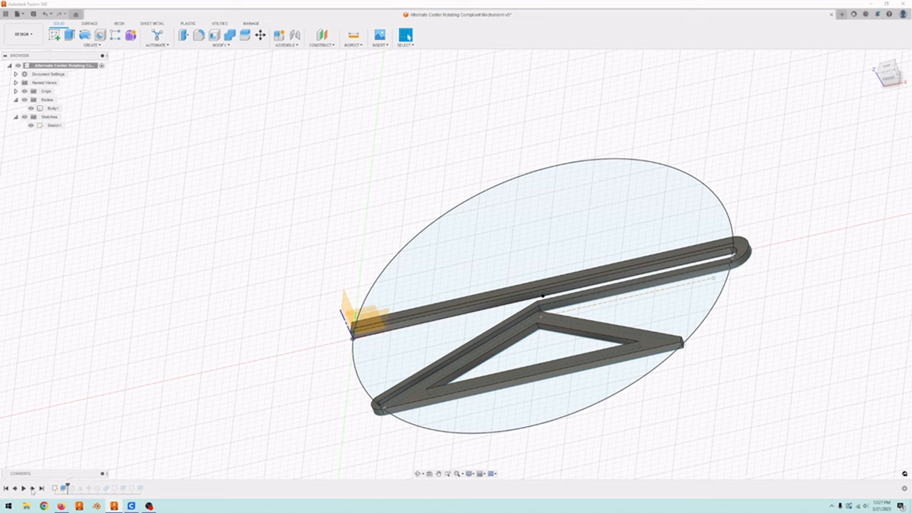
{"action": "mouse_move", "coordinate": [592, 421]}
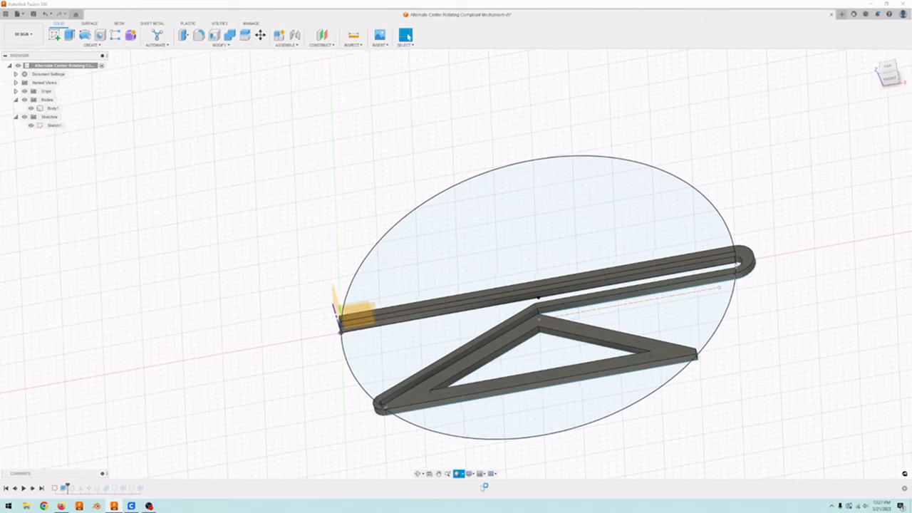
- Drag the copied flexure body into position beside the original
{"action": "left_click_drag", "start_coordinate": [538, 298], "coordinate": [461, 247]}
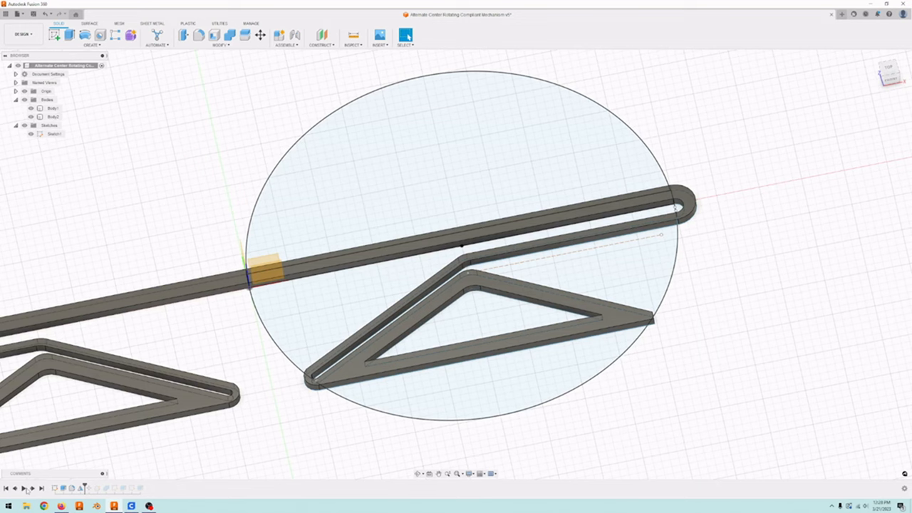
{"action": "mouse_move", "coordinate": [228, 350]}
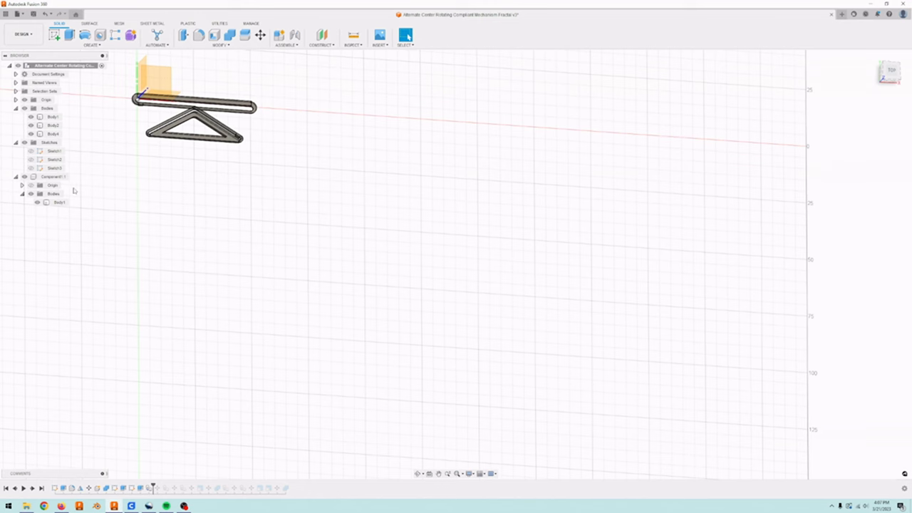
- Select a flexure body and orbit to look down on the tiered rows
{"action": "left_click", "coordinate": [59, 202]}
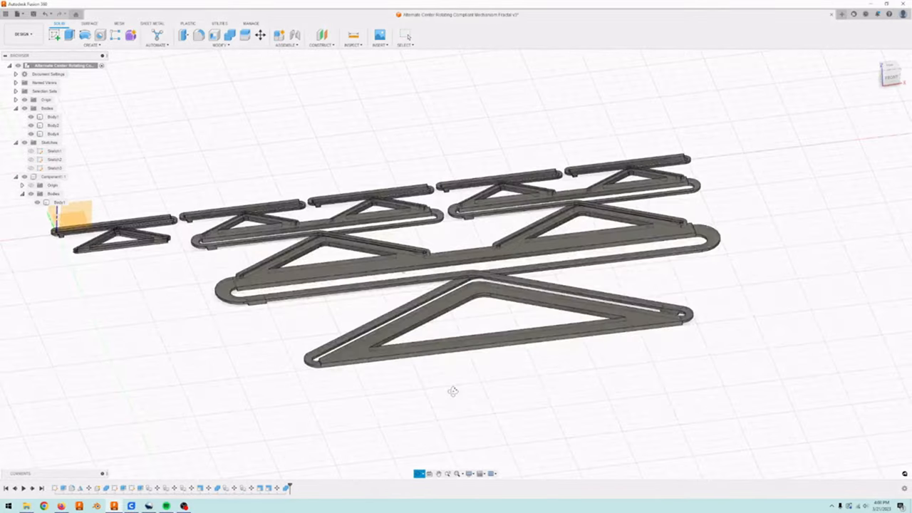
{"action": "left_click_drag", "start_coordinate": [453, 390], "coordinate": [182, 377]}
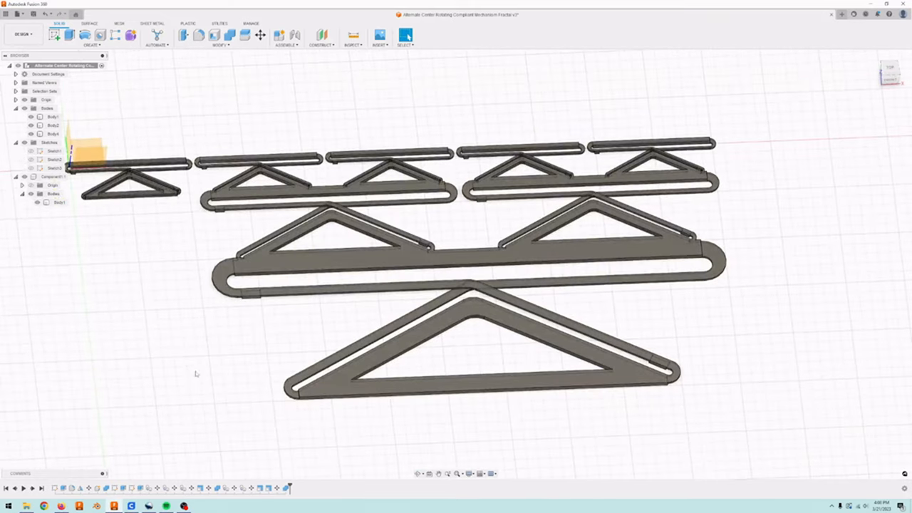
{"action": "mouse_move", "coordinate": [501, 402]}
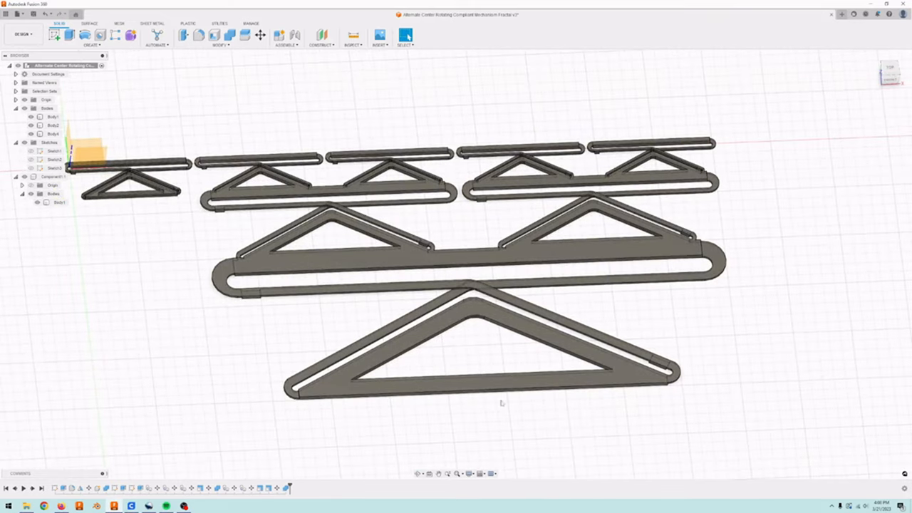
{"action": "mouse_move", "coordinate": [307, 331]}
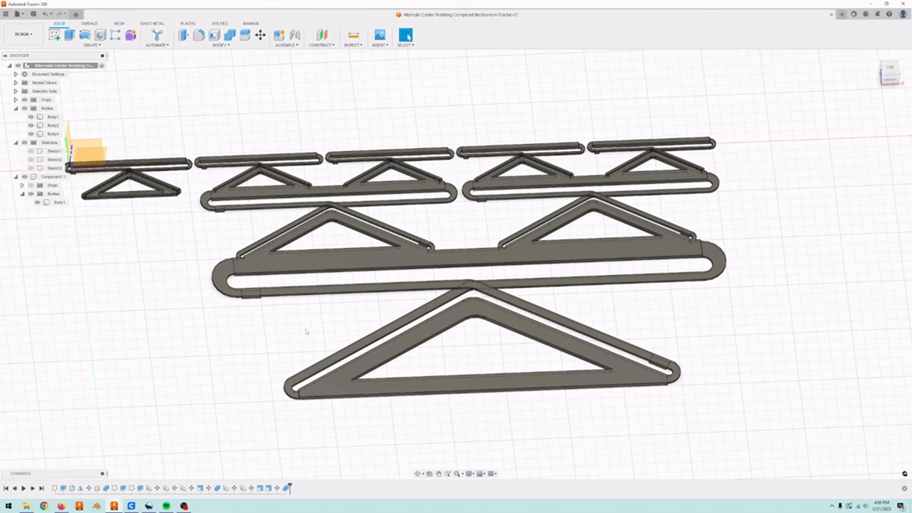